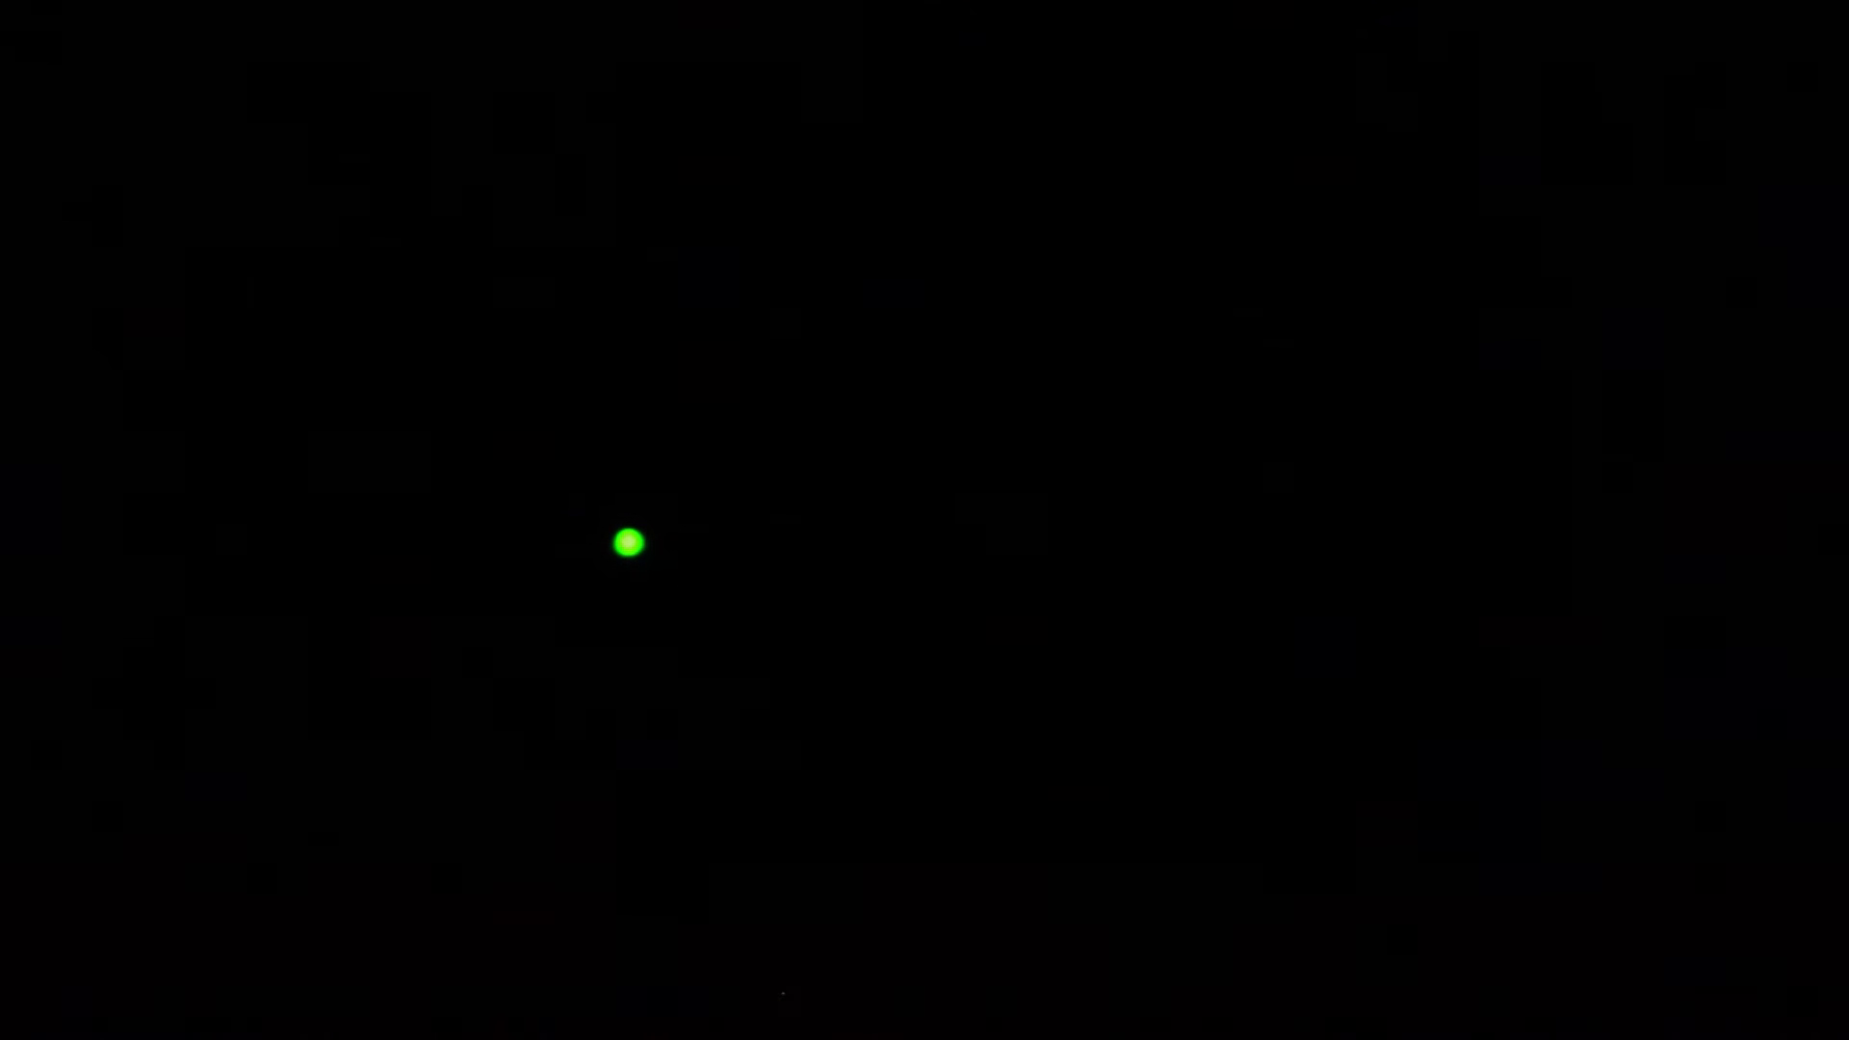
{"action": "mouse_move", "coordinate": [279, 803]}
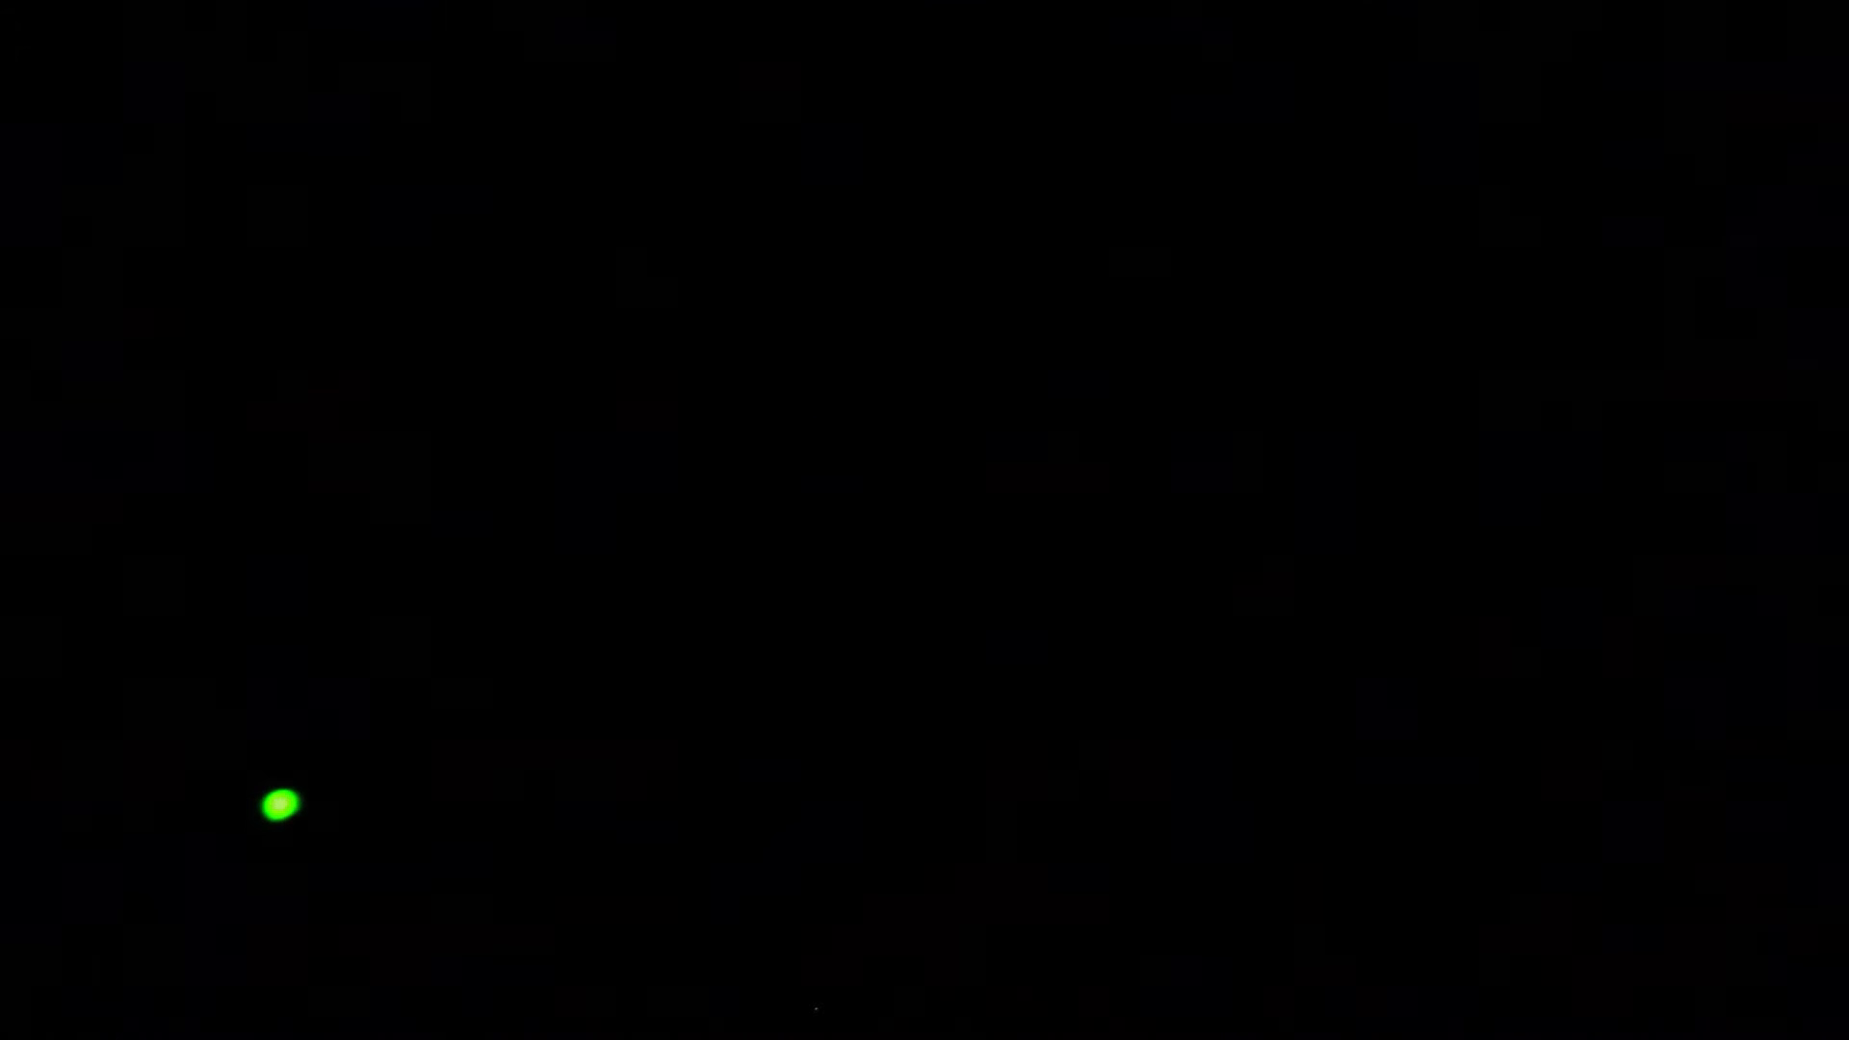
{"action": "mouse_move", "coordinate": [816, 711]}
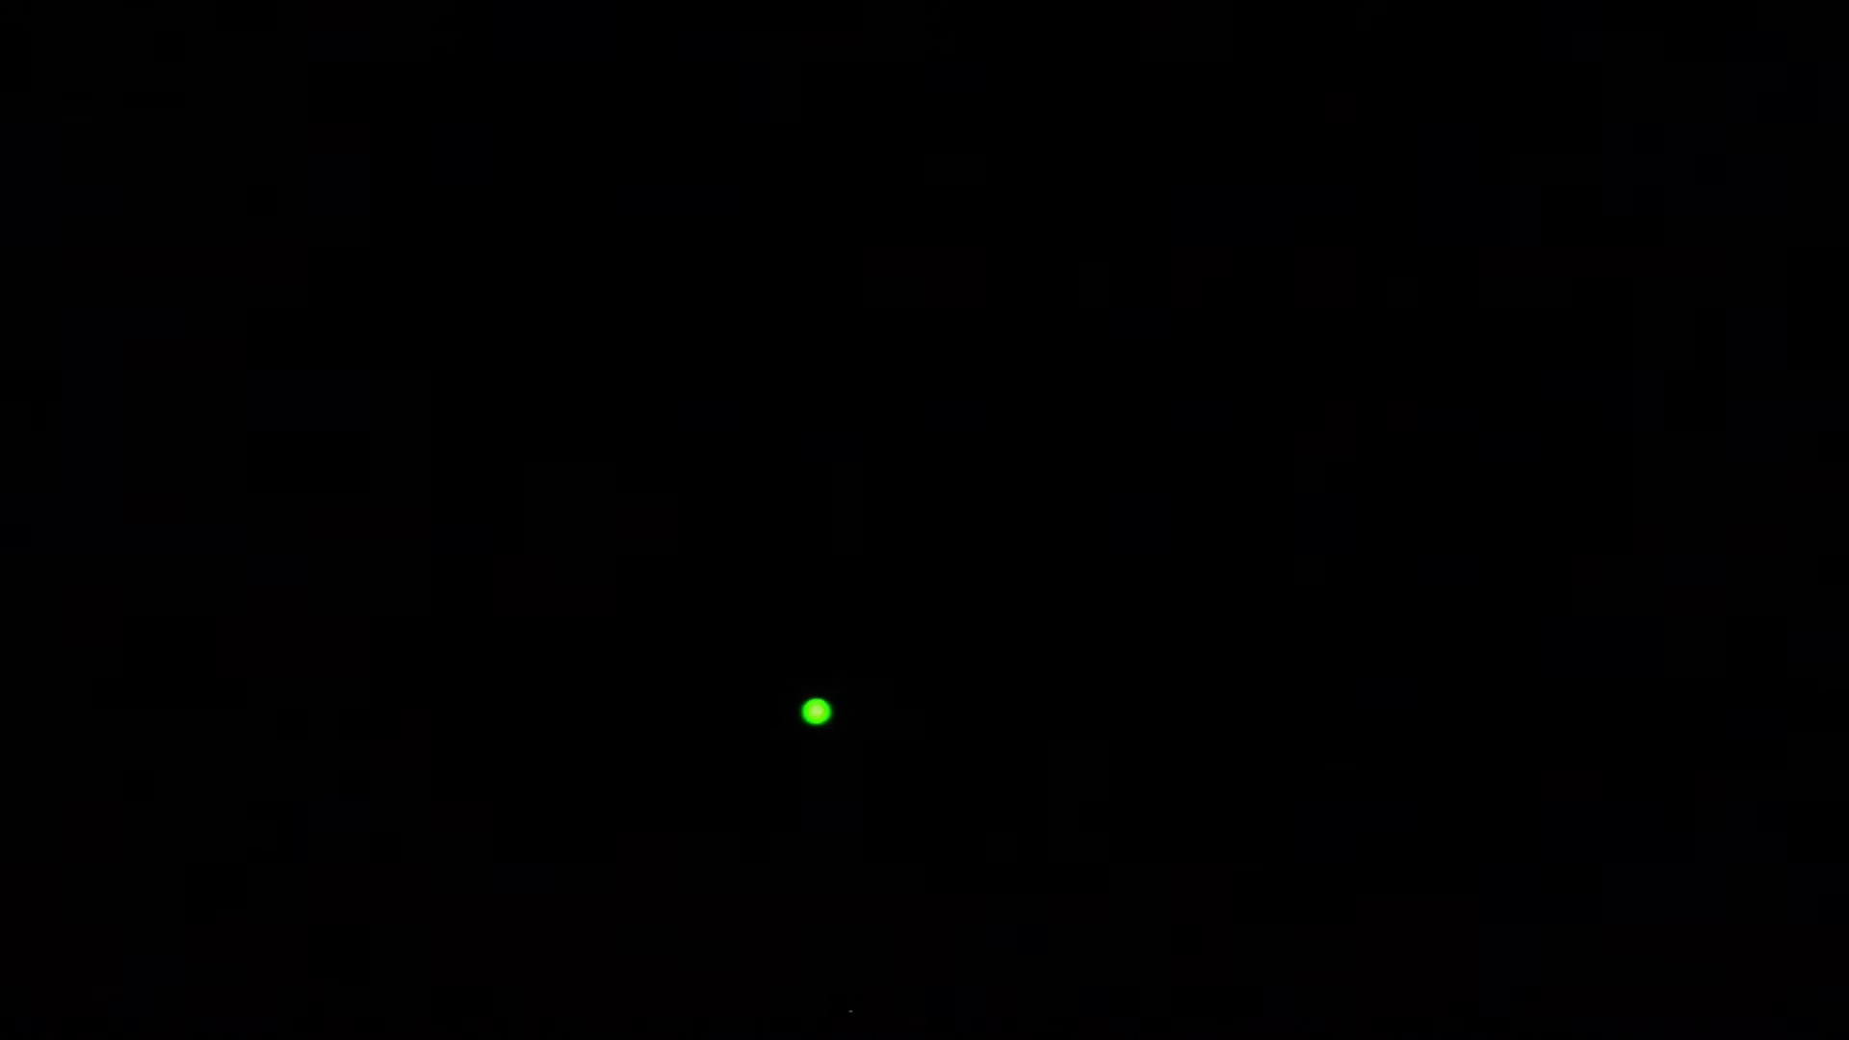
{"action": "mouse_move", "coordinate": [900, 527]}
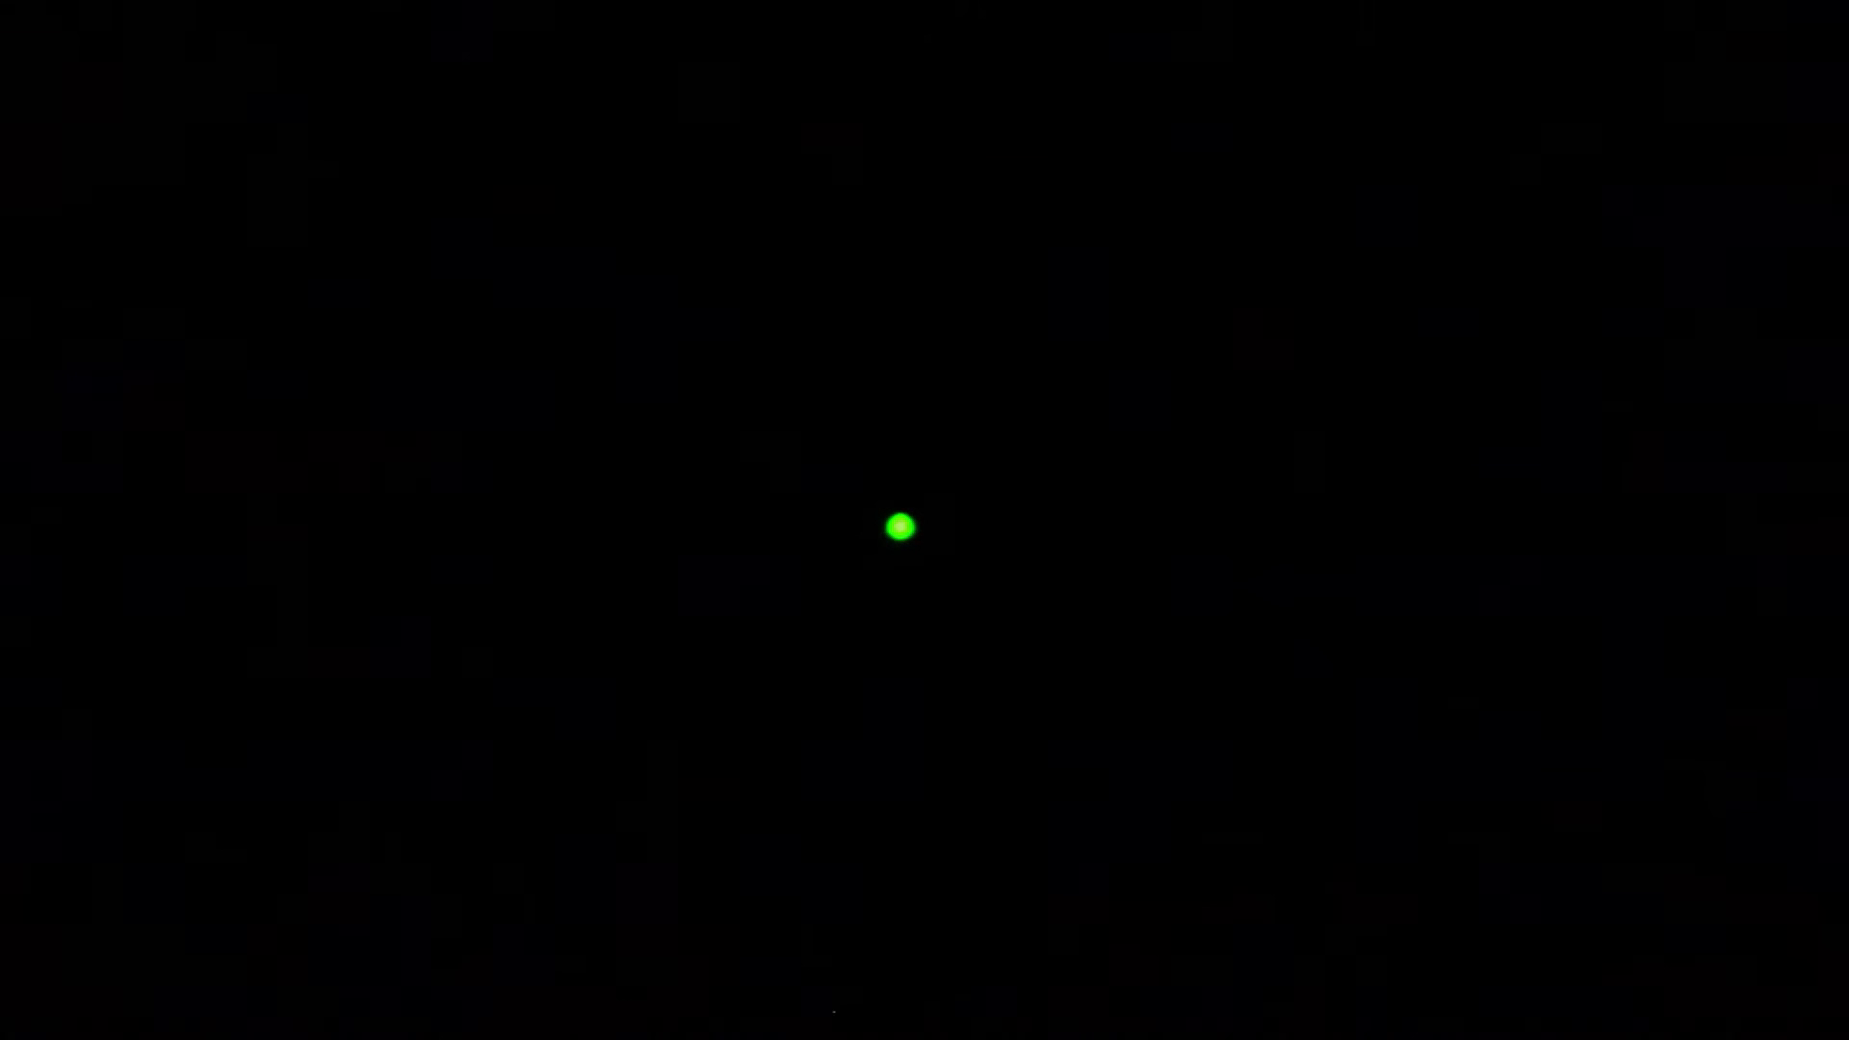
{"action": "mouse_move", "coordinate": [784, 579]}
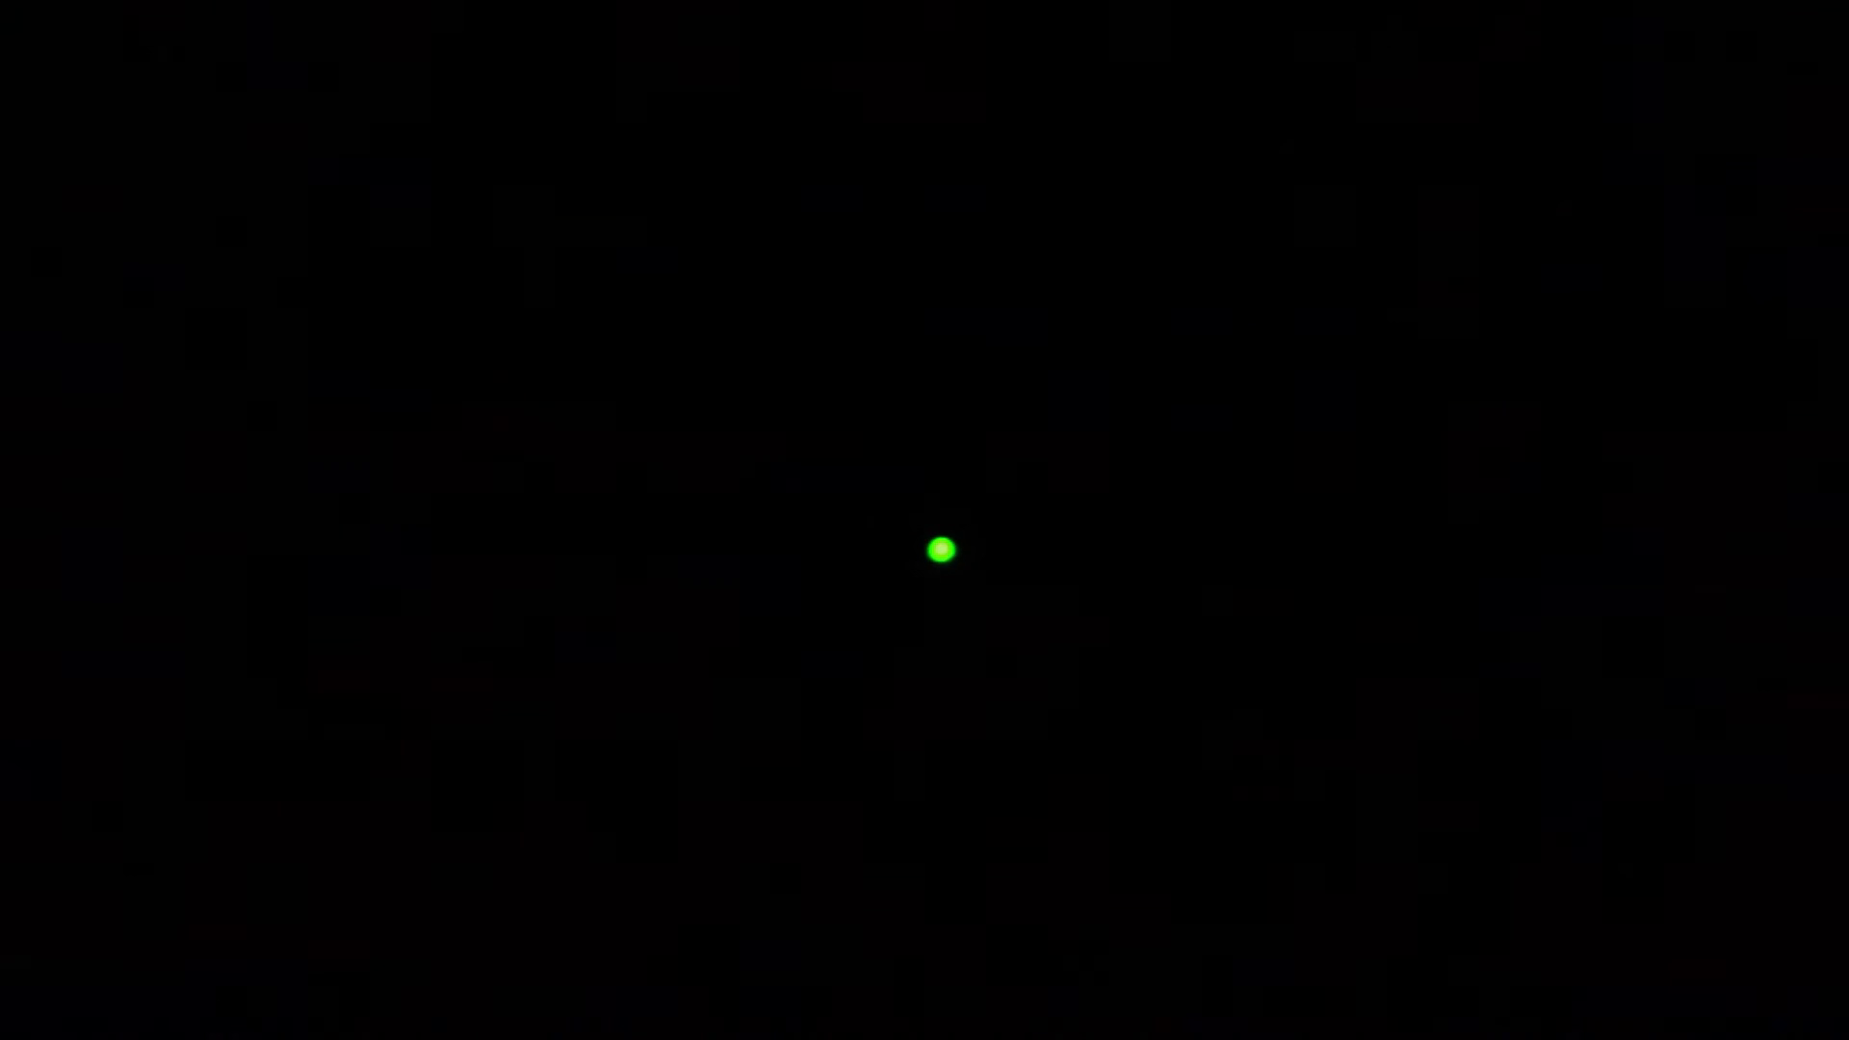
{"action": "mouse_move", "coordinate": [687, 481]}
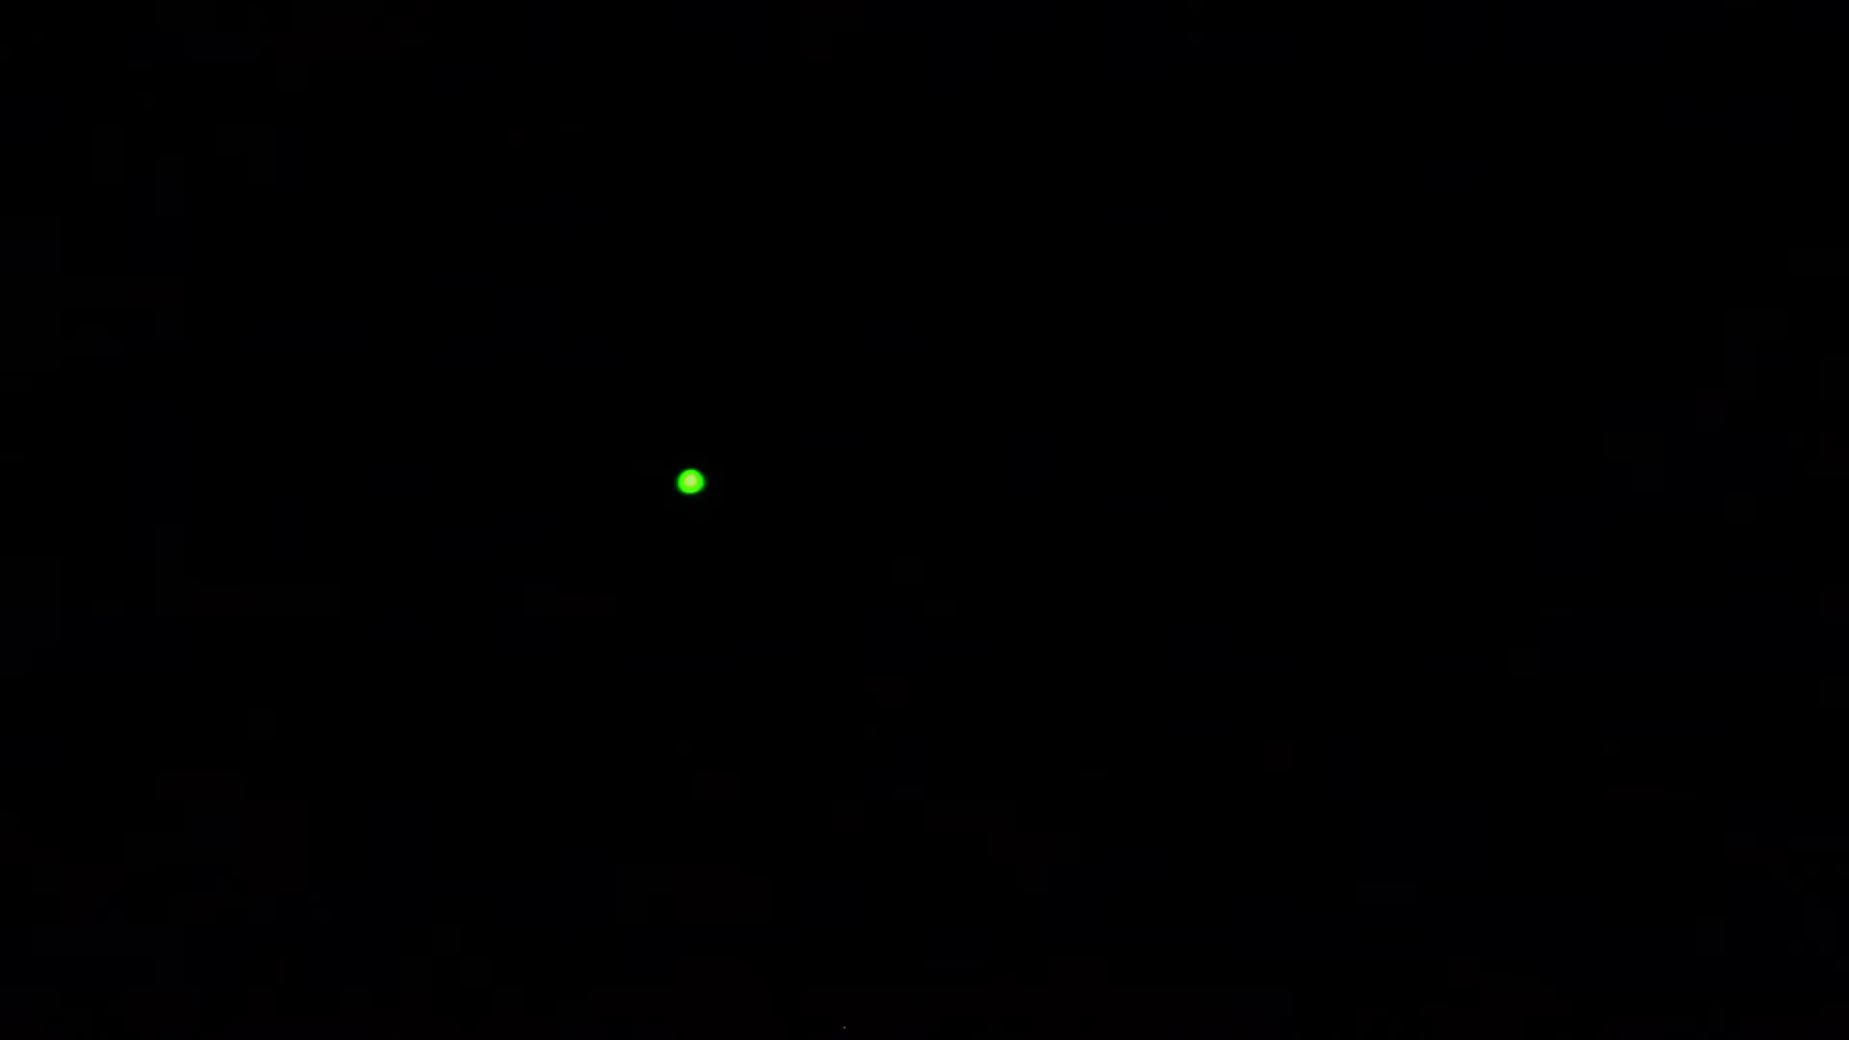